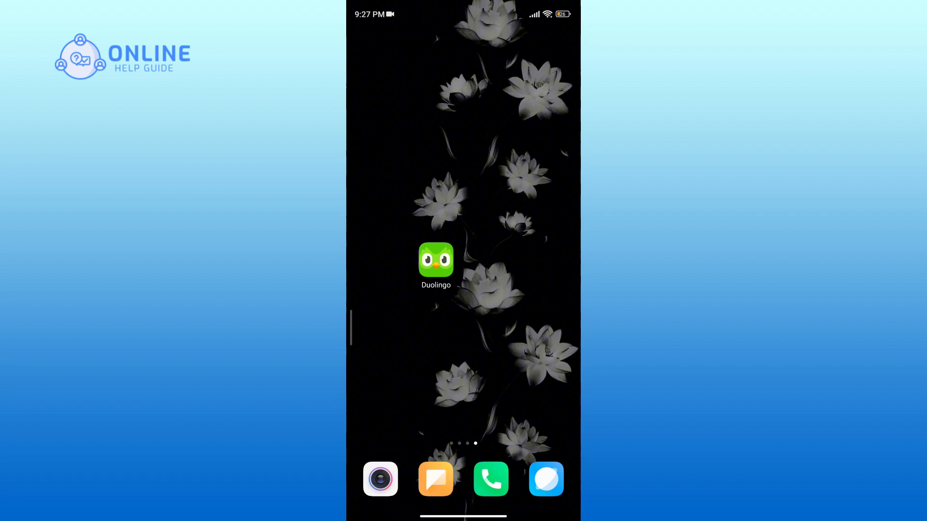
Launch Duolingo from the Android home screen to reach the Section 4, Unit 1 path.
click(435, 260)
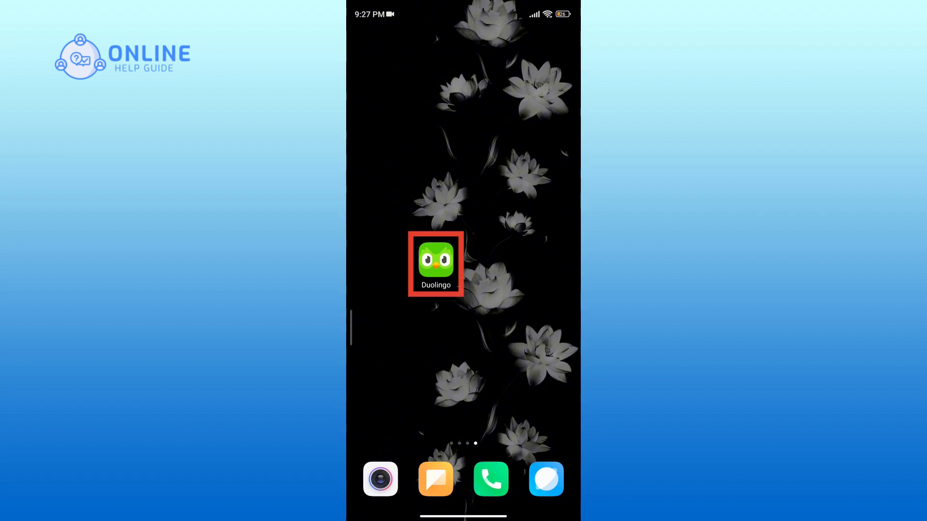
click(435, 262)
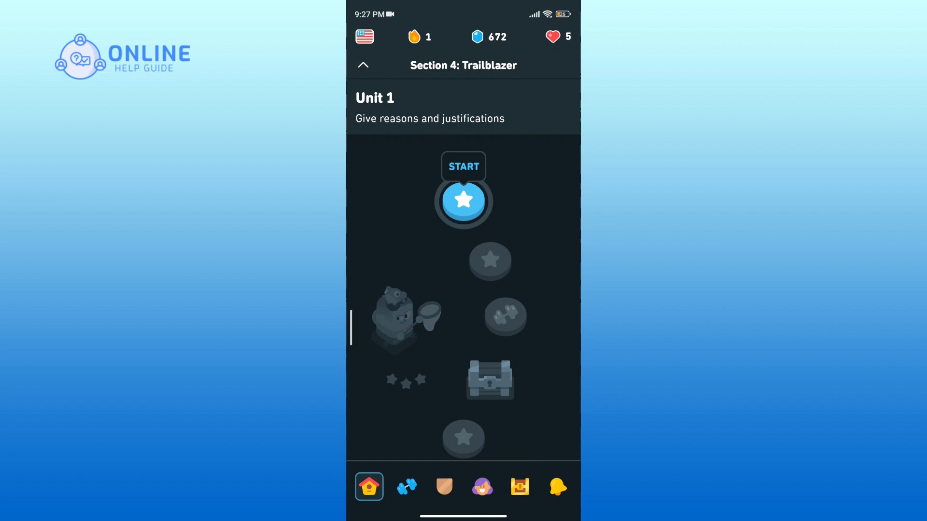
Switch to the profile tab to view follow counts and weekly goal progress.
click(482, 487)
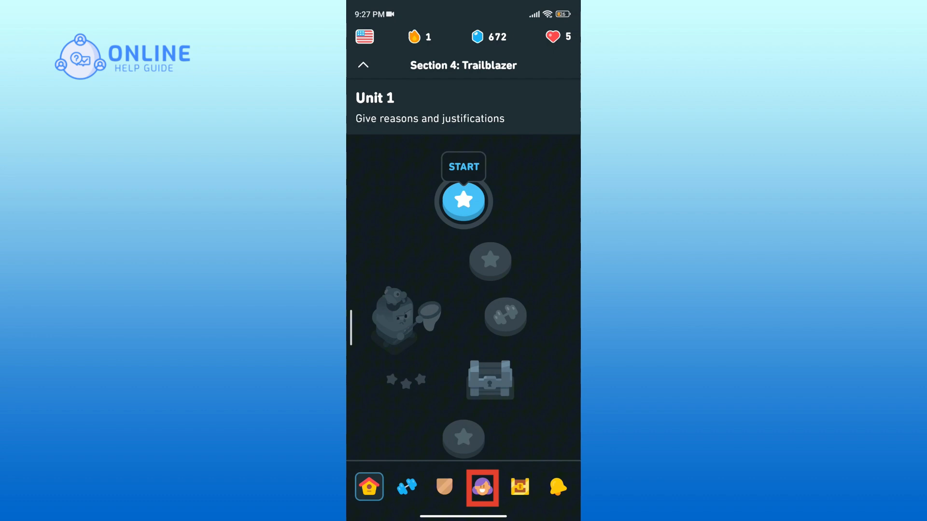
click(481, 487)
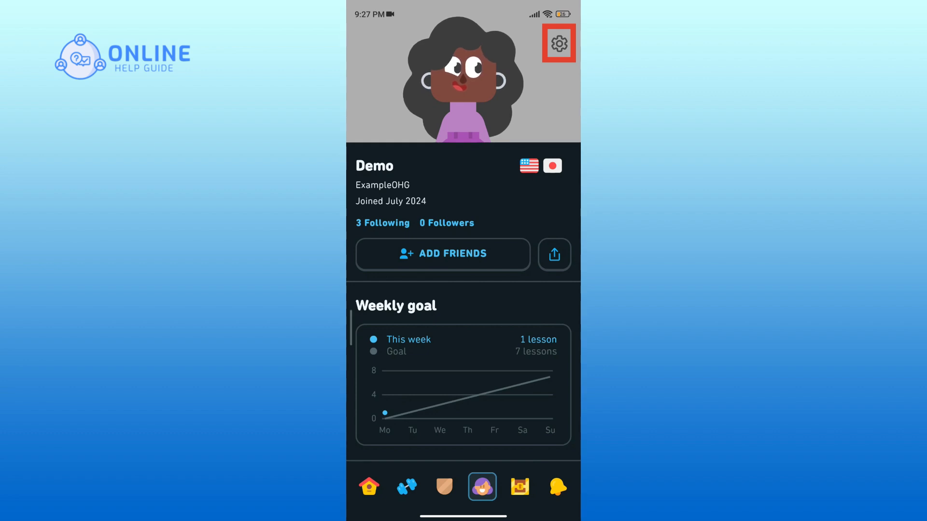
Go through the profile's Settings gear into the Duolingo for Schools page.
click(556, 42)
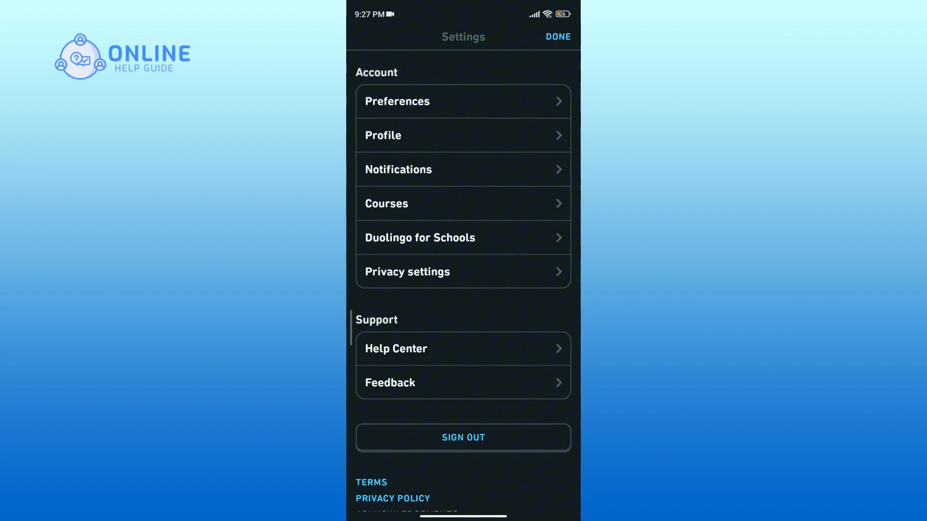
click(420, 237)
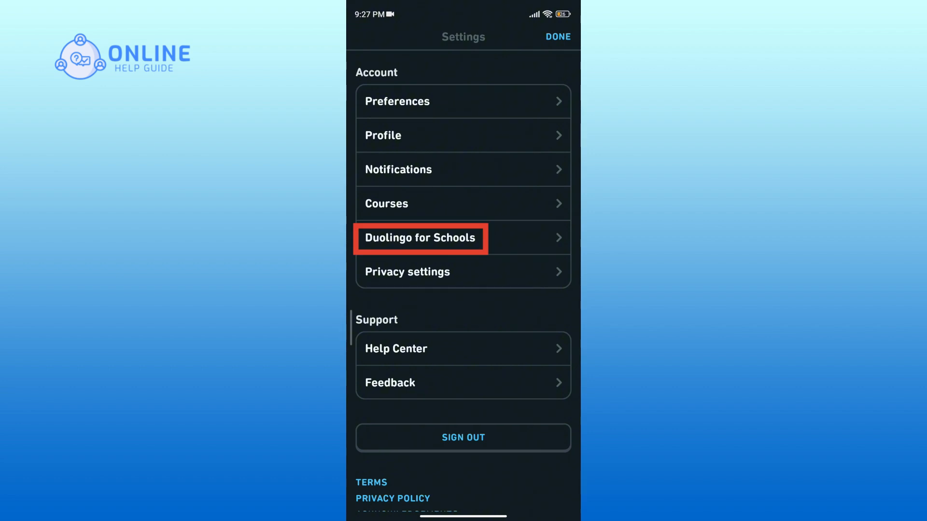
click(419, 237)
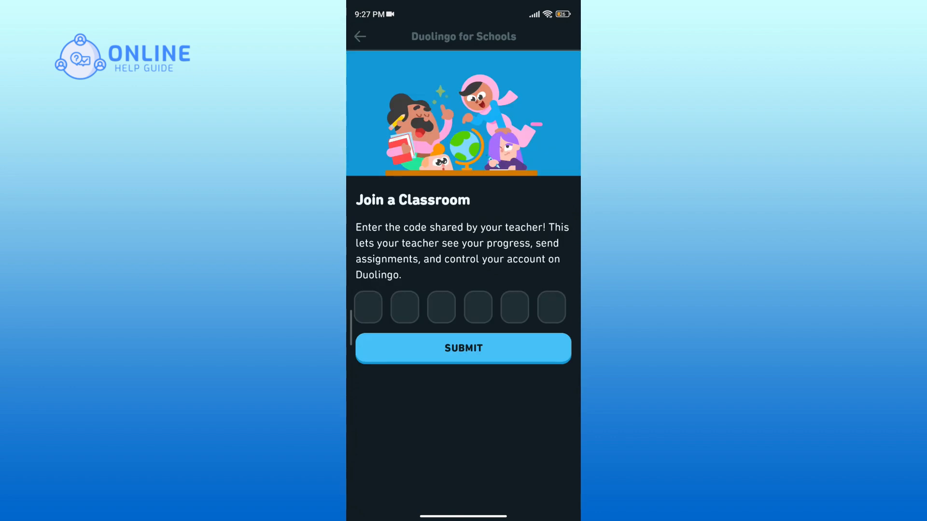
click(462, 348)
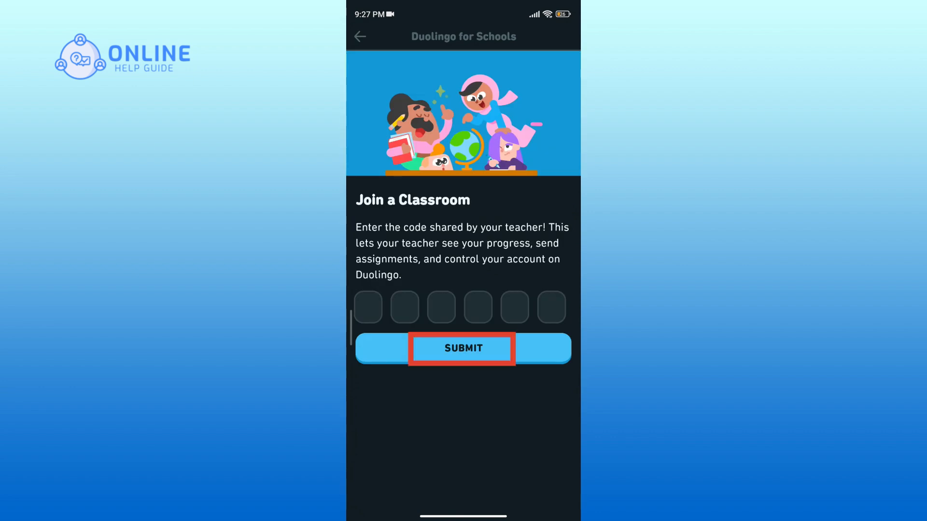